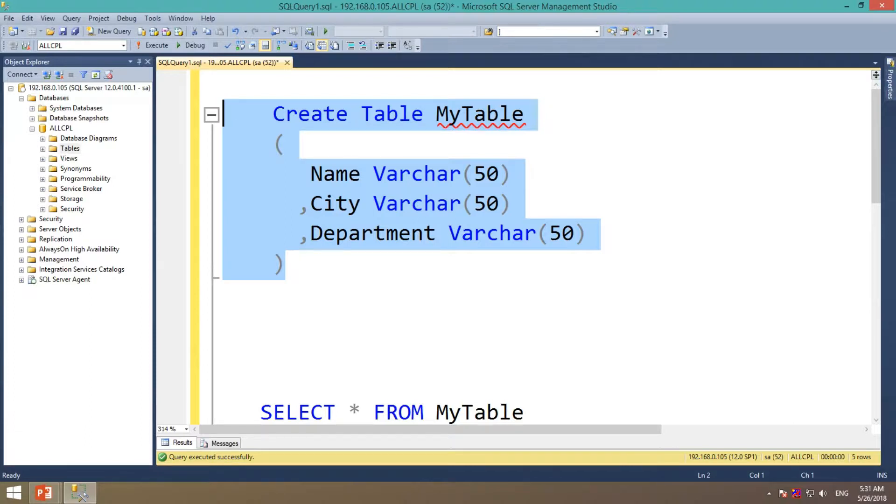
# - Run the CREATE TABLE MyTable statement with Name, City and Department columns
pyautogui.click(280, 265)
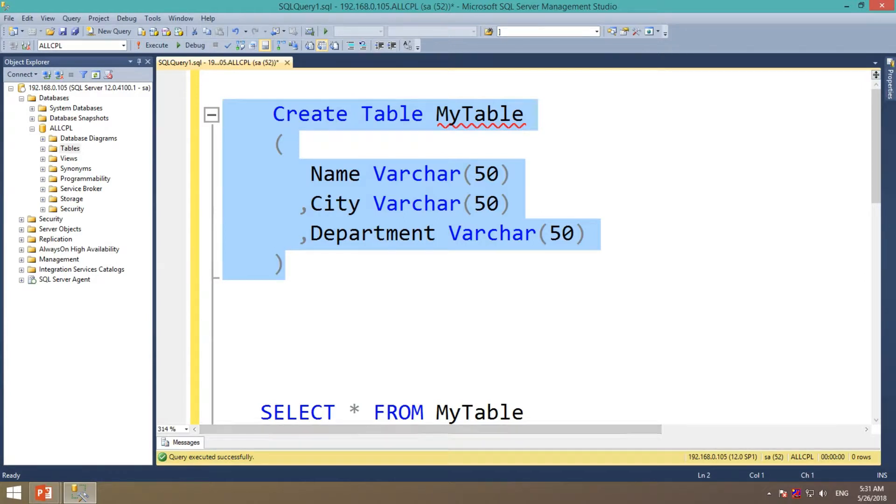
pyautogui.click(156, 45)
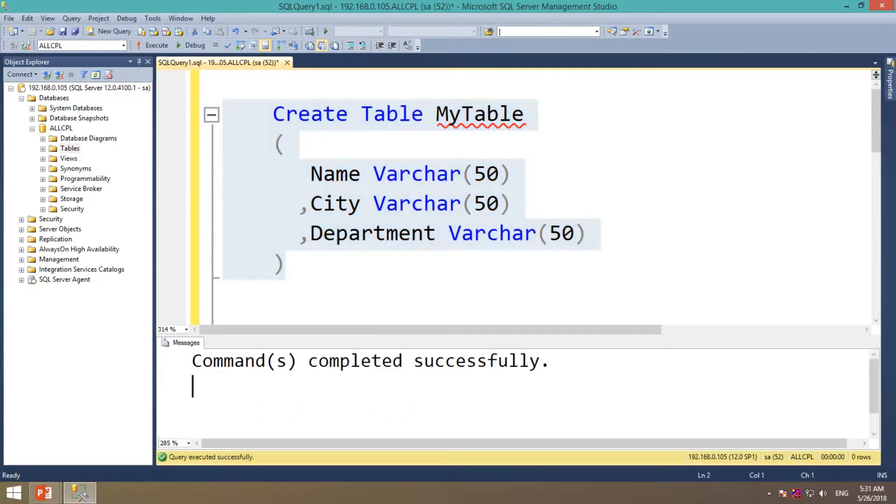
# - Run SELECT * FROM MyTable, showing empty Name, City and Department columns
pyautogui.scroll(-3)
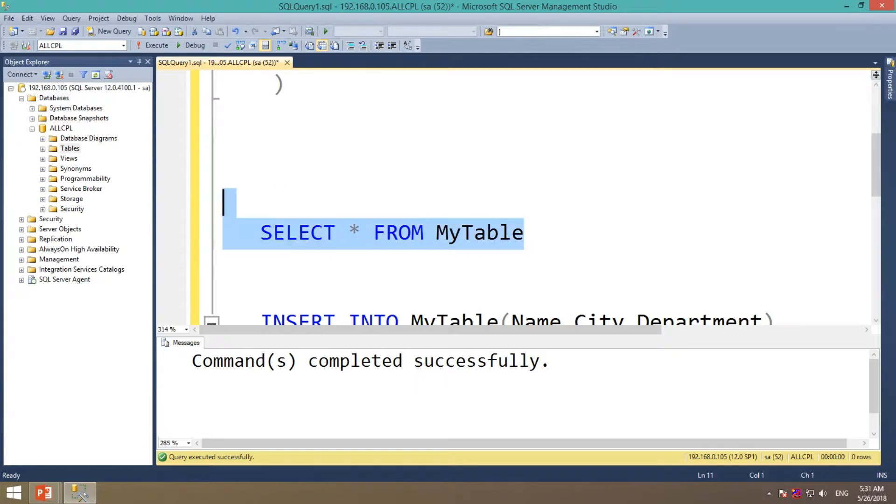
pyautogui.click(156, 45)
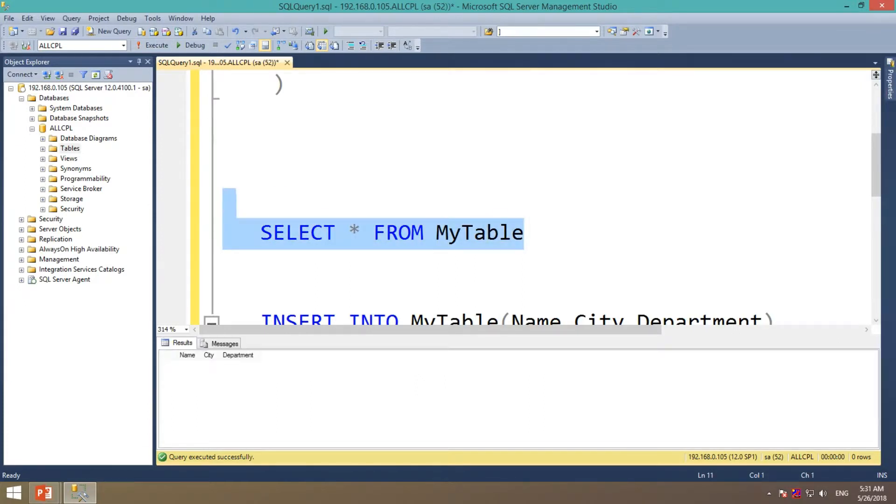
pyautogui.click(337, 232)
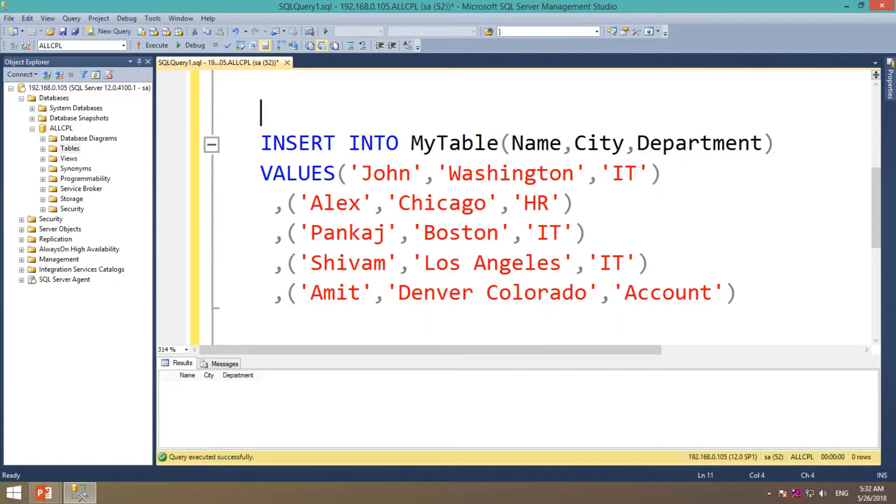
pyautogui.doubleClick(297, 142)
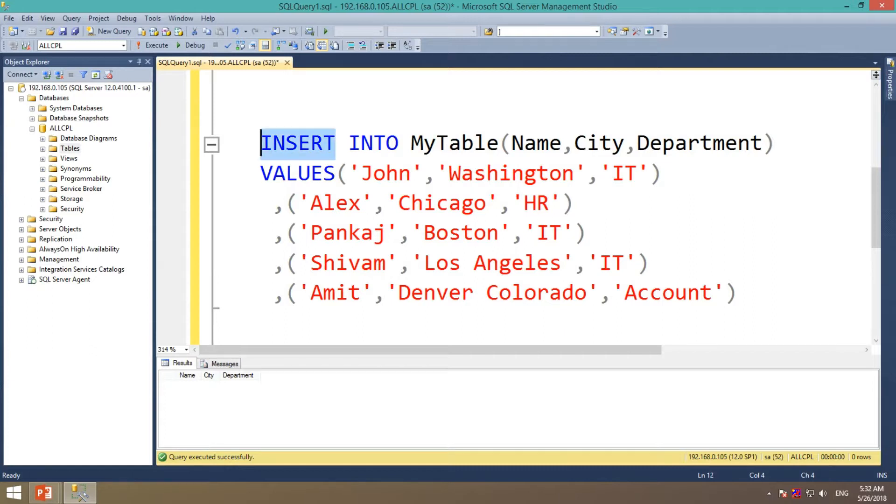
pyautogui.doubleClick(453, 143)
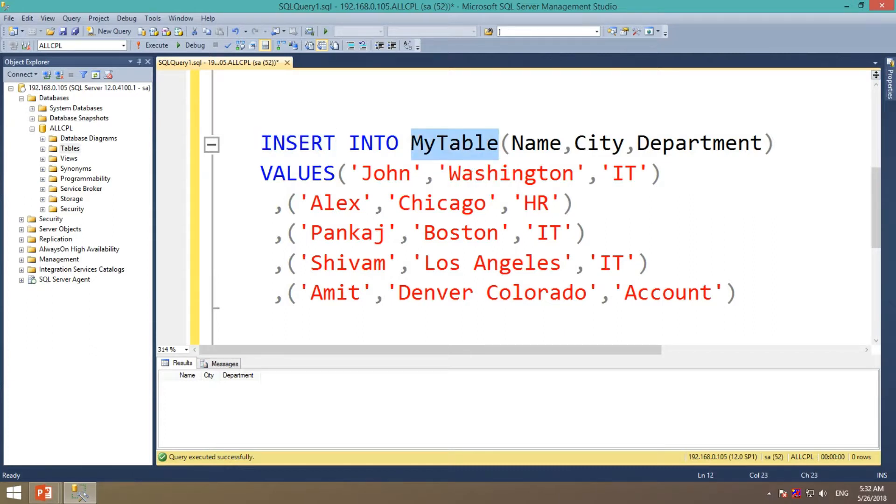
pyautogui.moveTo(512, 142); pyautogui.dragTo(754, 142)
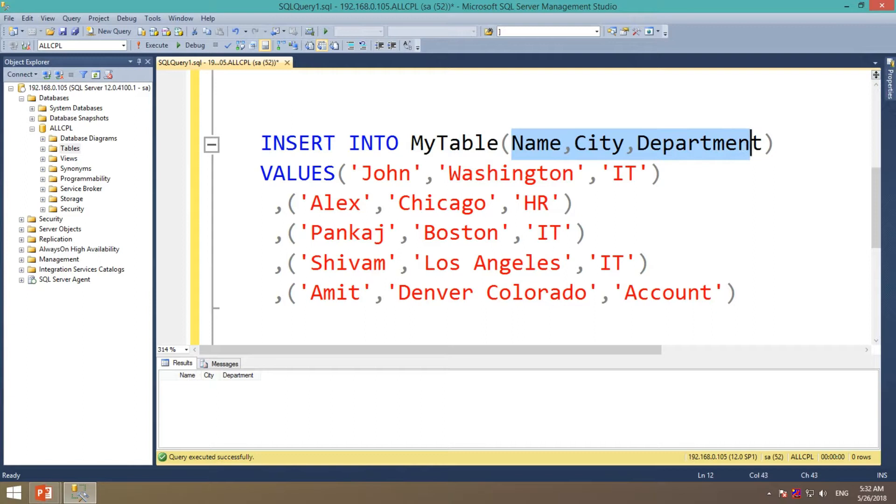
pyautogui.doubleClick(297, 173)
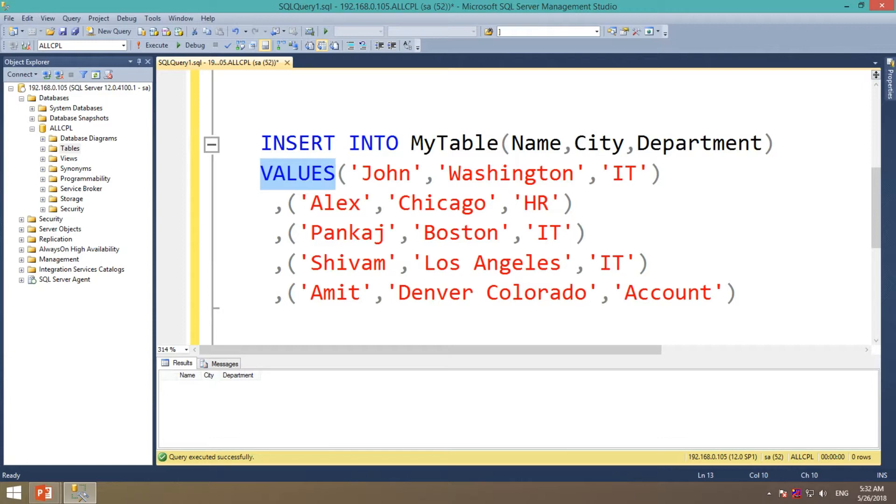
pyautogui.click(587, 173)
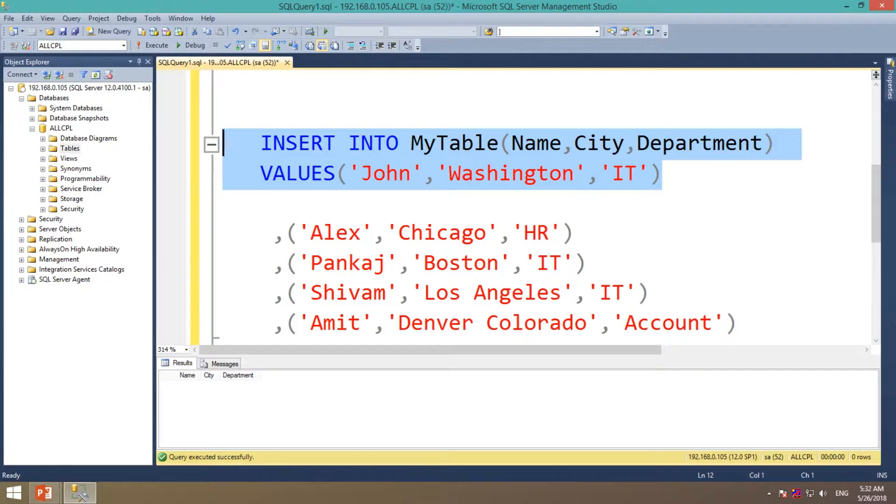
pyautogui.click(262, 202)
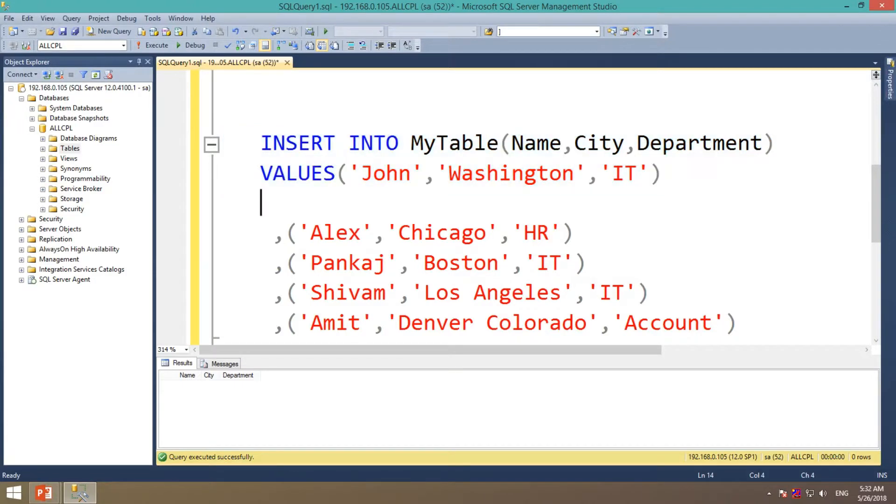
pyautogui.press('Backspace')
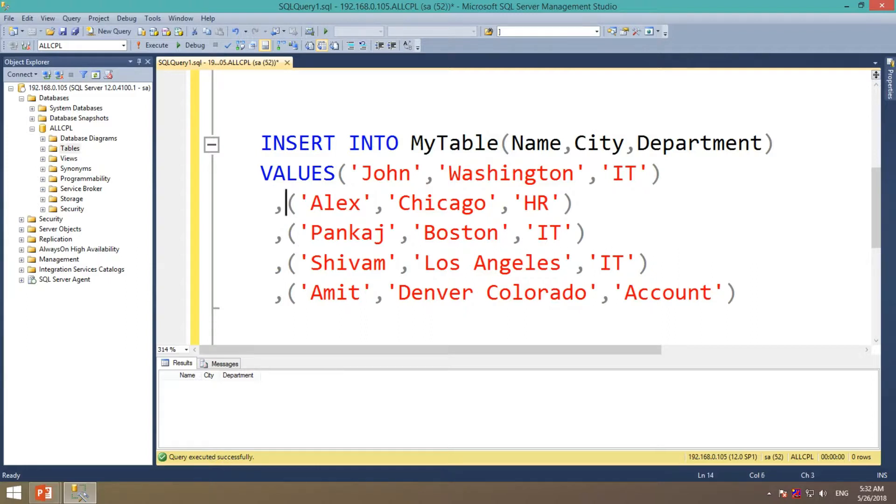
pyautogui.moveTo(289, 204); pyautogui.dragTo(573, 203)
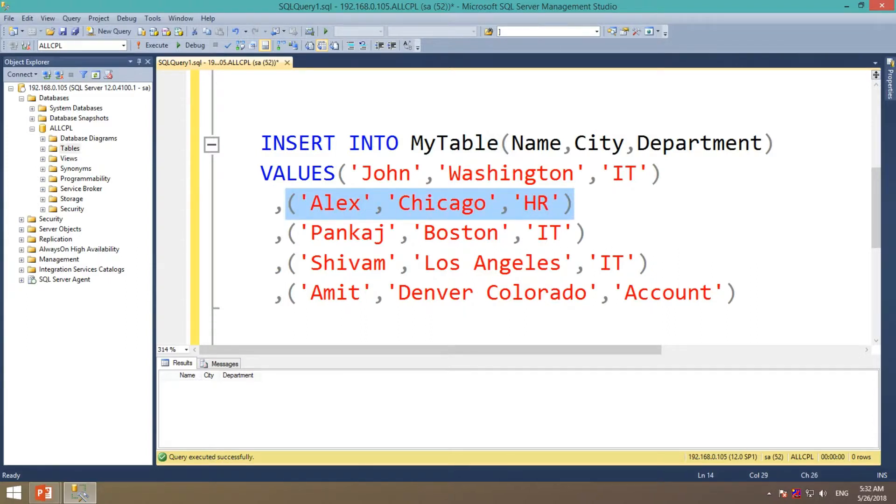
pyautogui.click(428, 291)
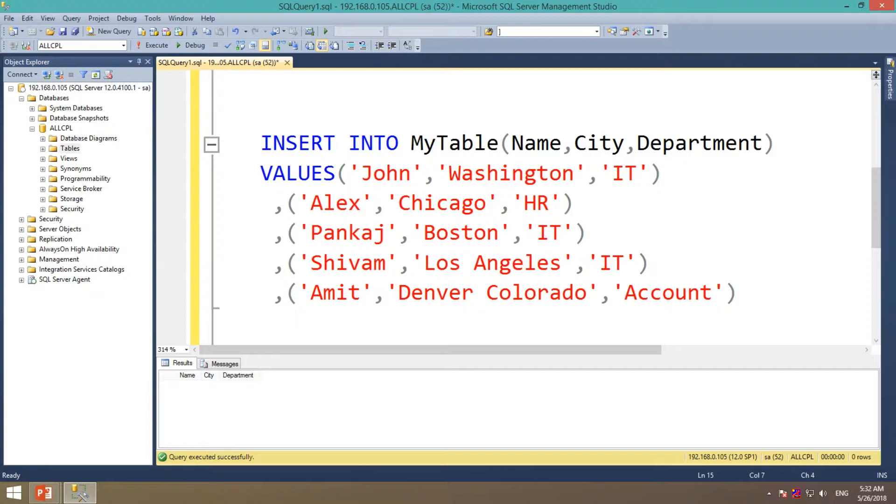
pyautogui.moveTo(285, 232); pyautogui.dragTo(586, 233)
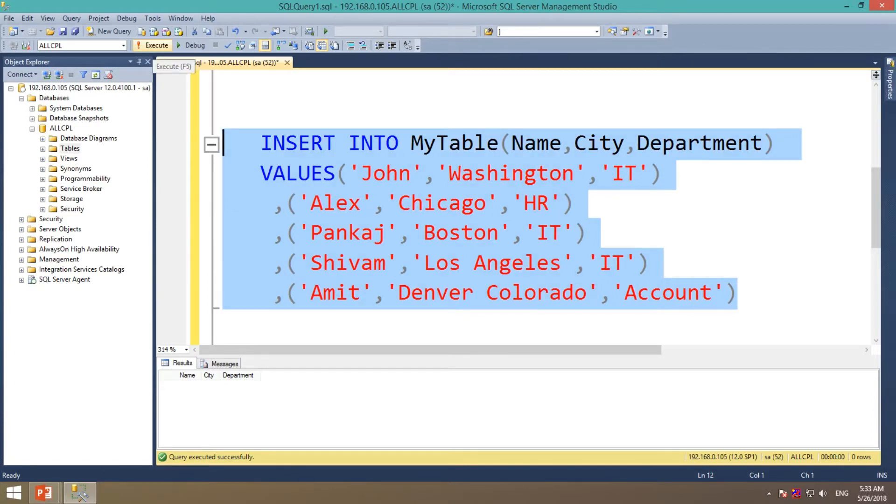
# - Execute the five-row INSERT INTO MyTable, reporting 5 row(s) affected
pyautogui.click(152, 45)
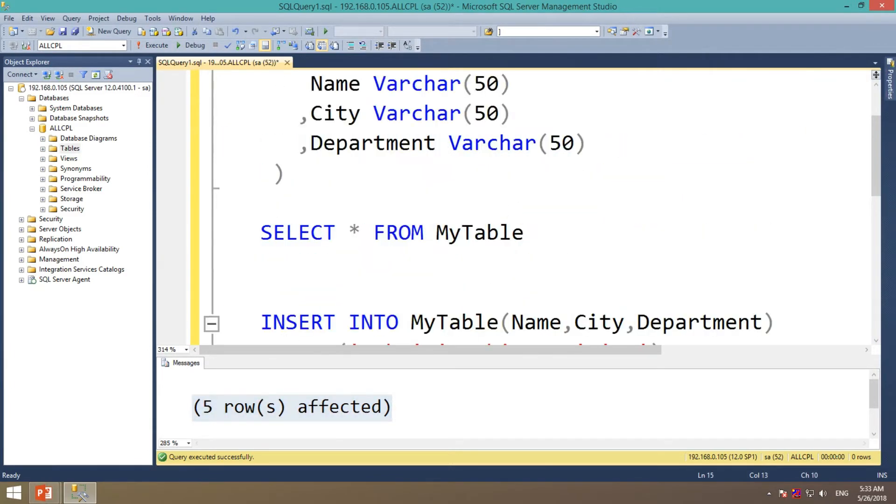
# - Re-run SELECT * FROM MyTable to list rows John, Alex, Pankaj, Shivam and Amit
pyautogui.moveTo(261, 233); pyautogui.dragTo(524, 233)
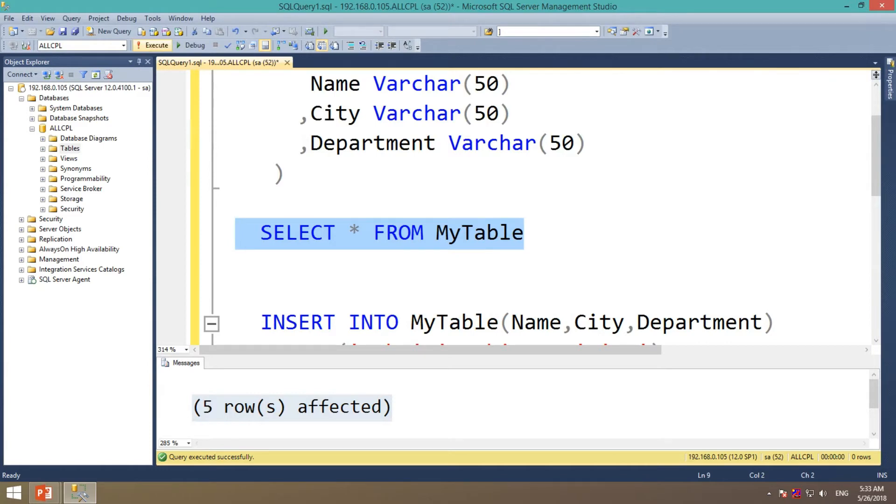
pyautogui.click(155, 45)
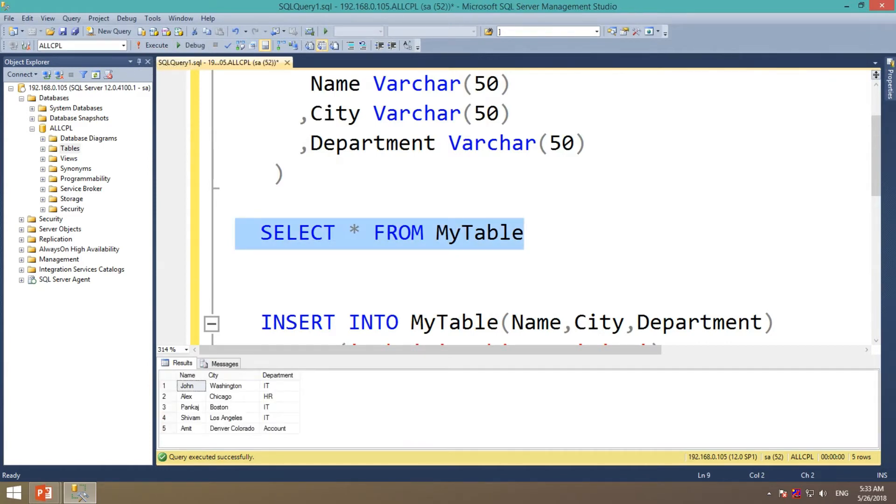
pyautogui.click(280, 337)
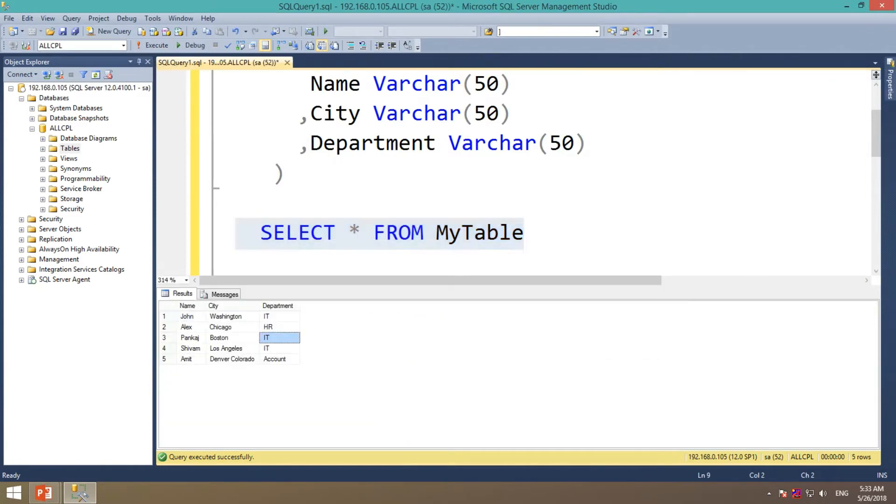